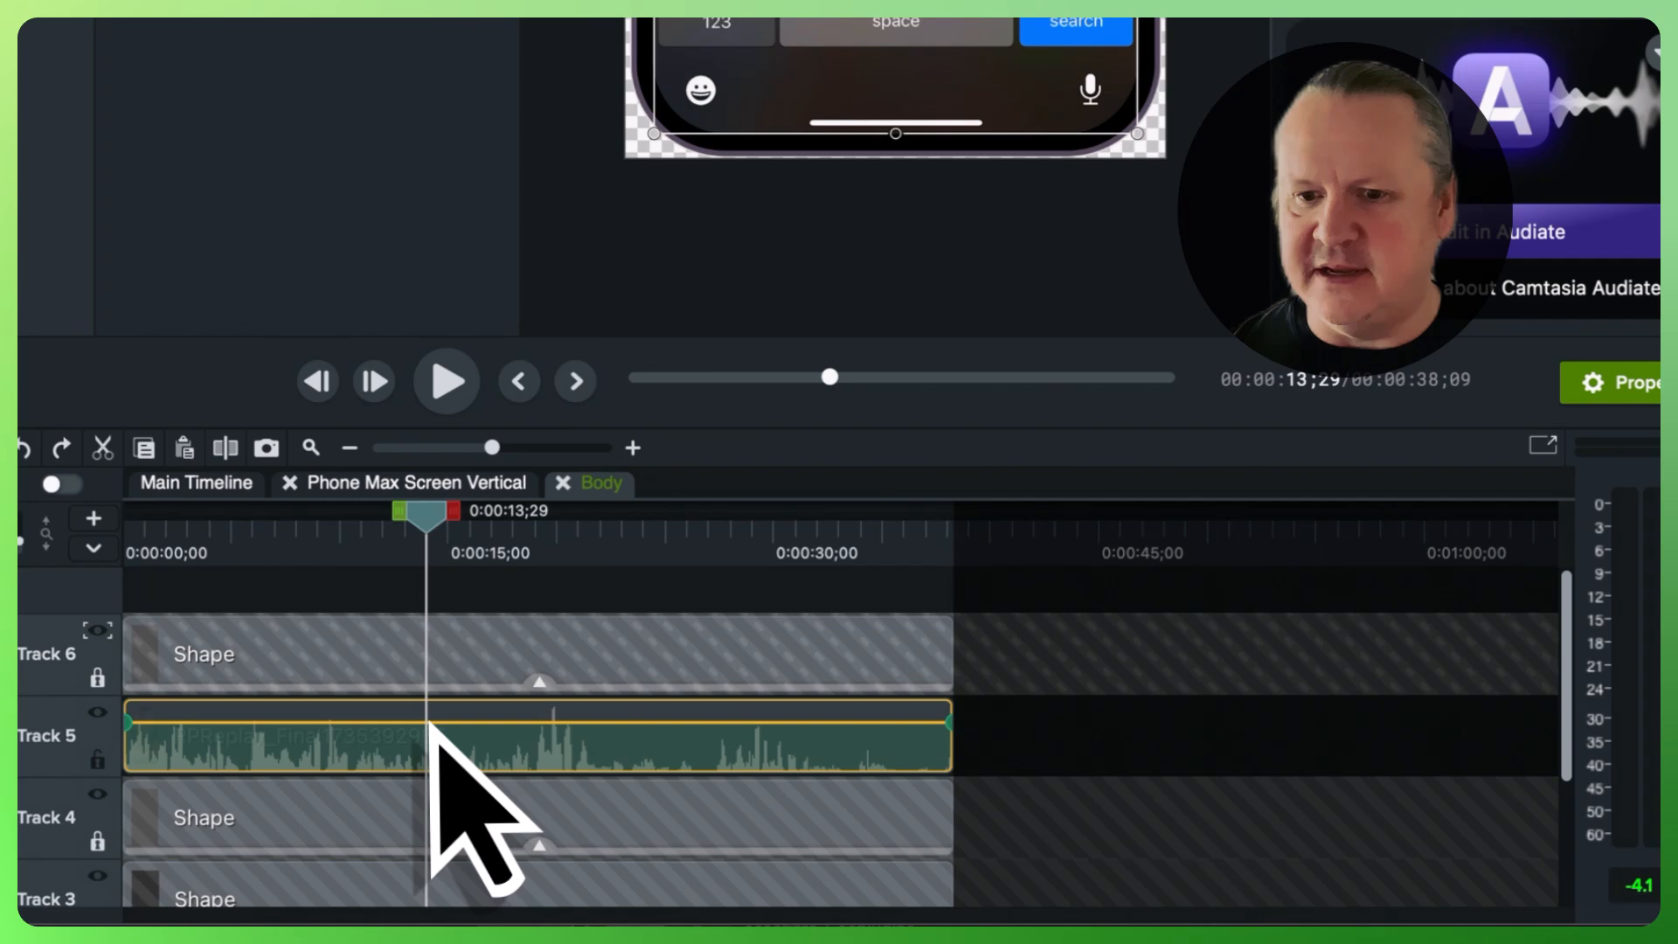
- Add a volume point to the Track 5 audio clip and dip it to about 38% near ten seconds
right_click(428, 738)
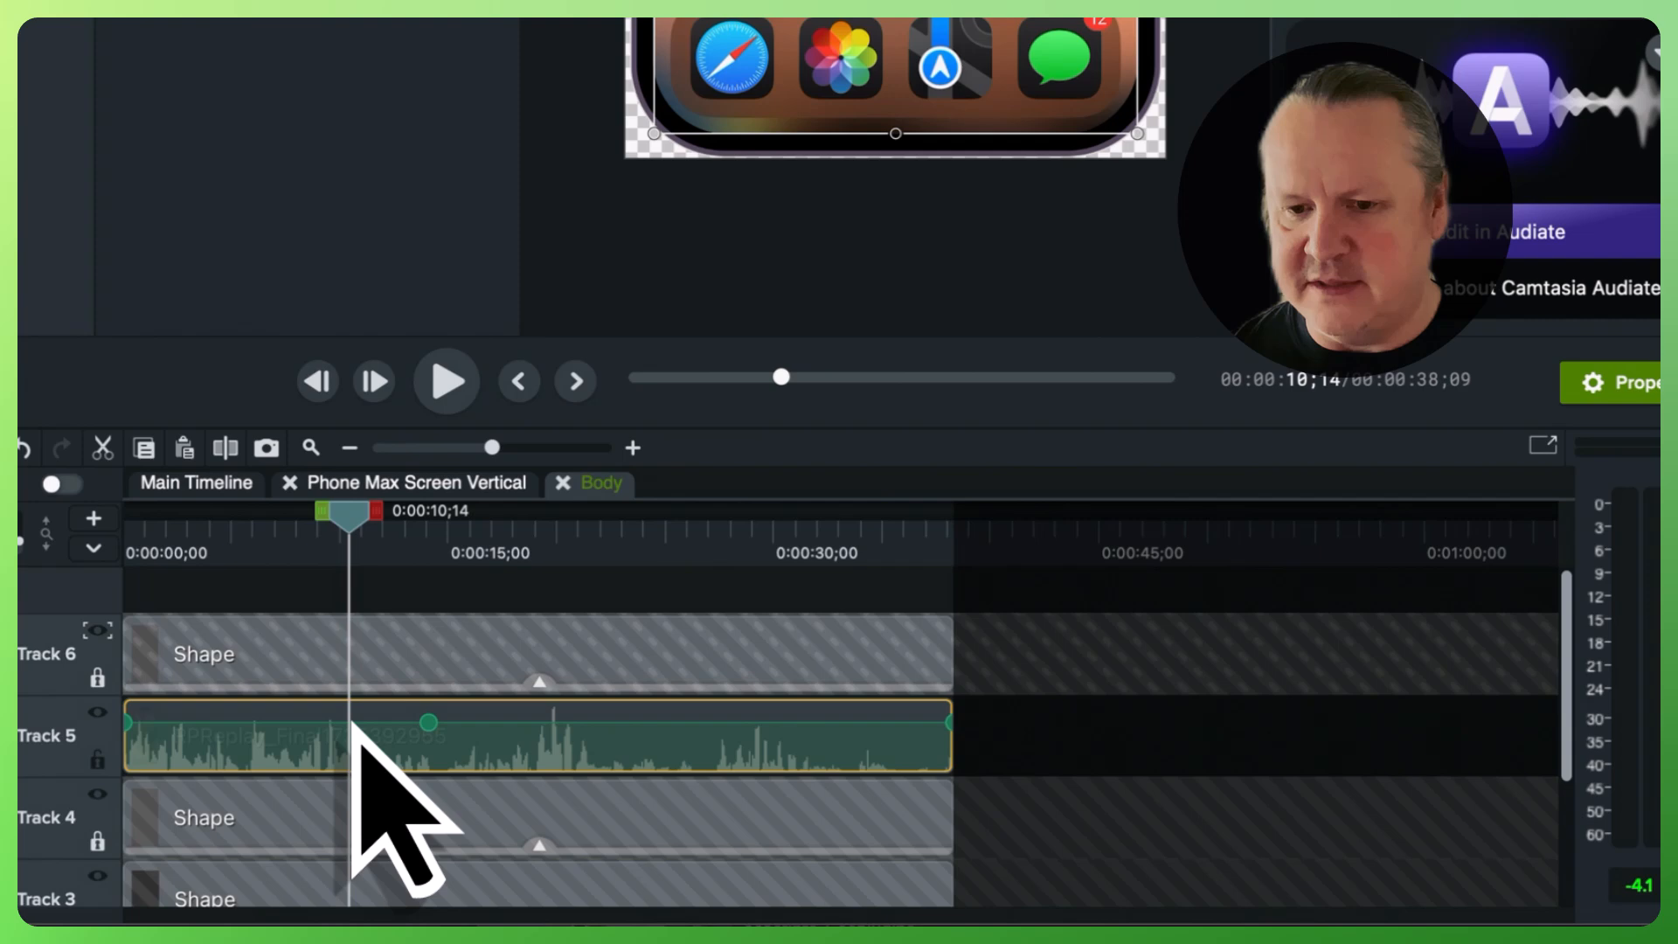
left_click_drag(434, 720, 348, 754)
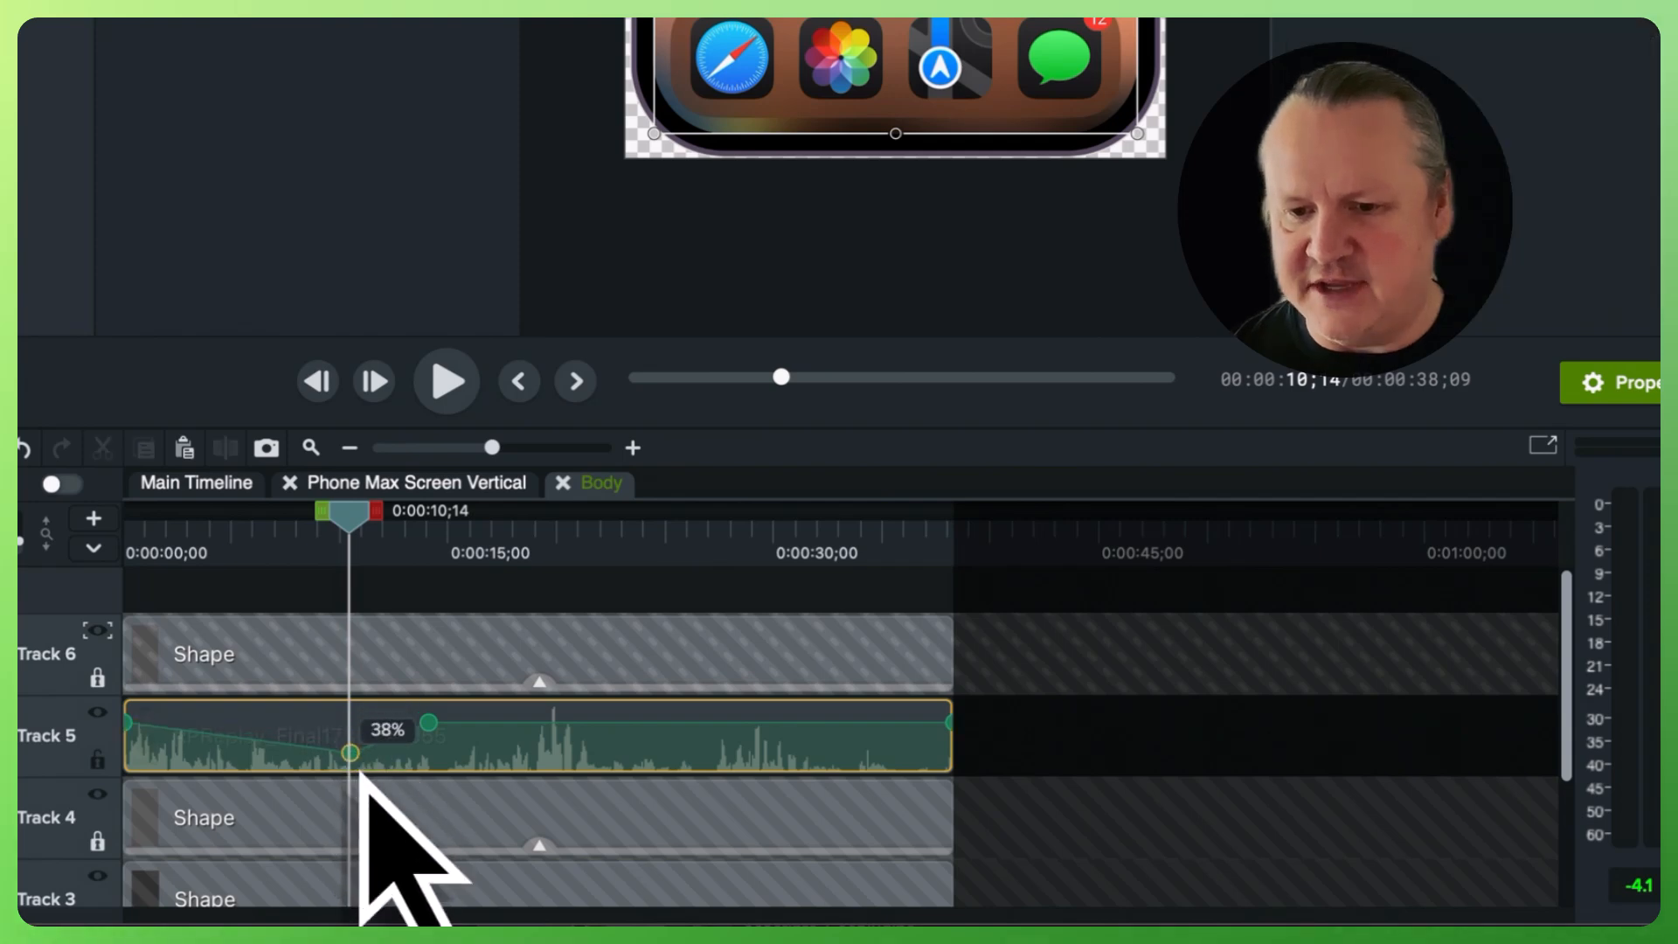
left_click_drag(348, 751, 347, 766)
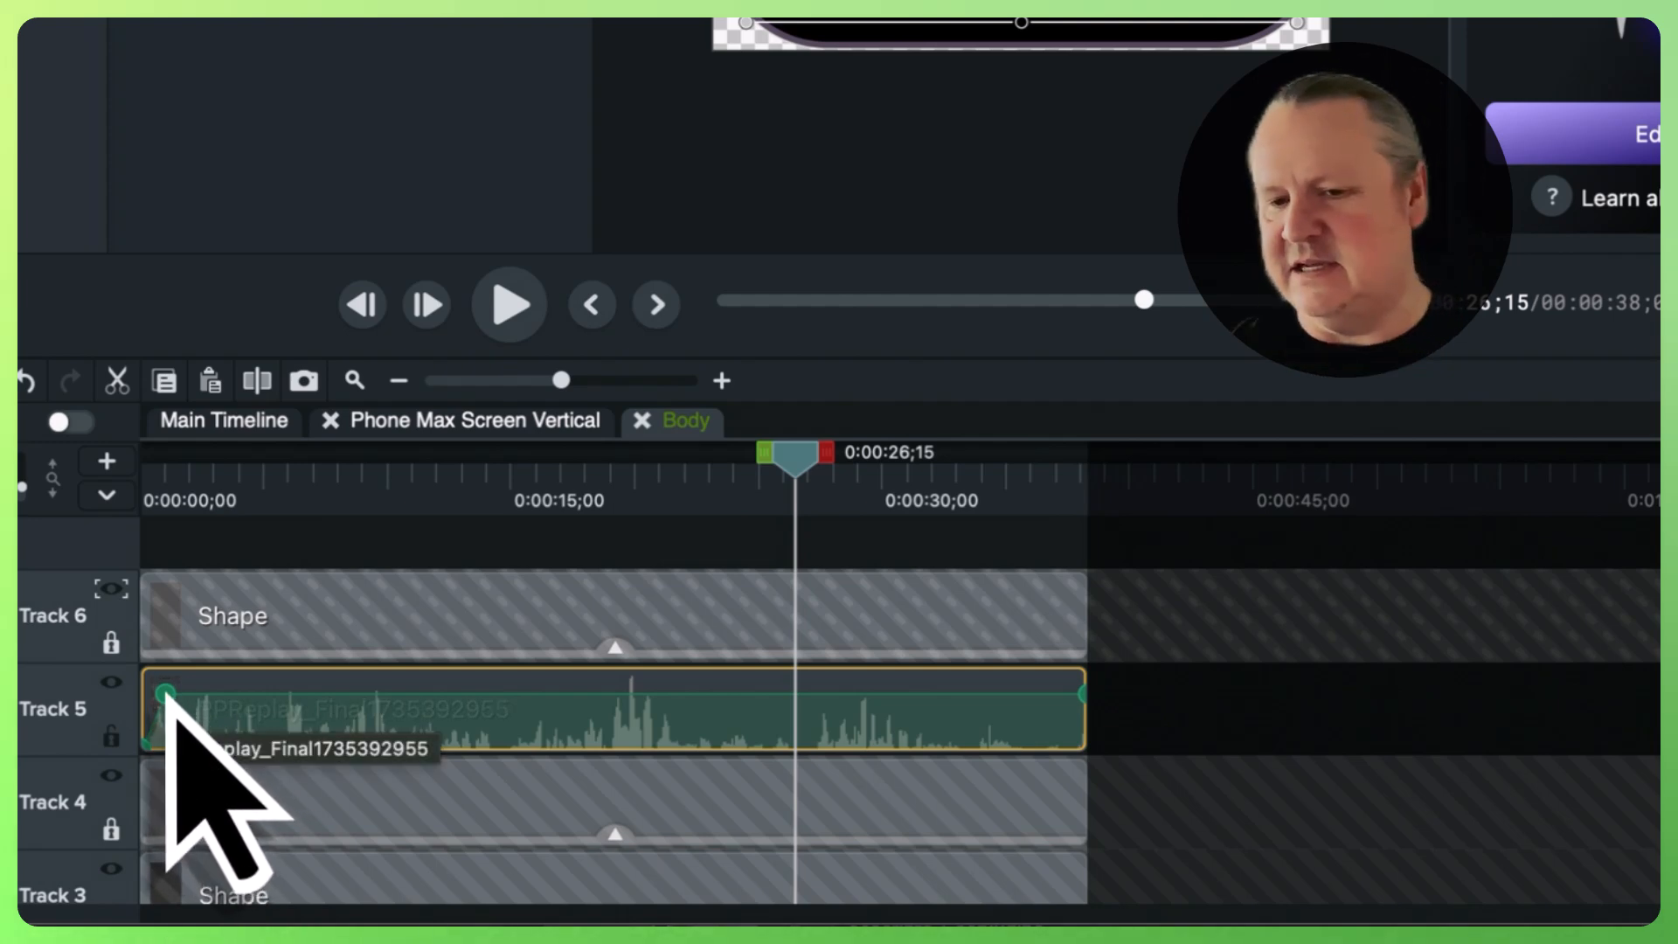
- Shape the clip's opening so volume ramps from silence up to about 96%
left_click_drag(160, 695, 208, 696)
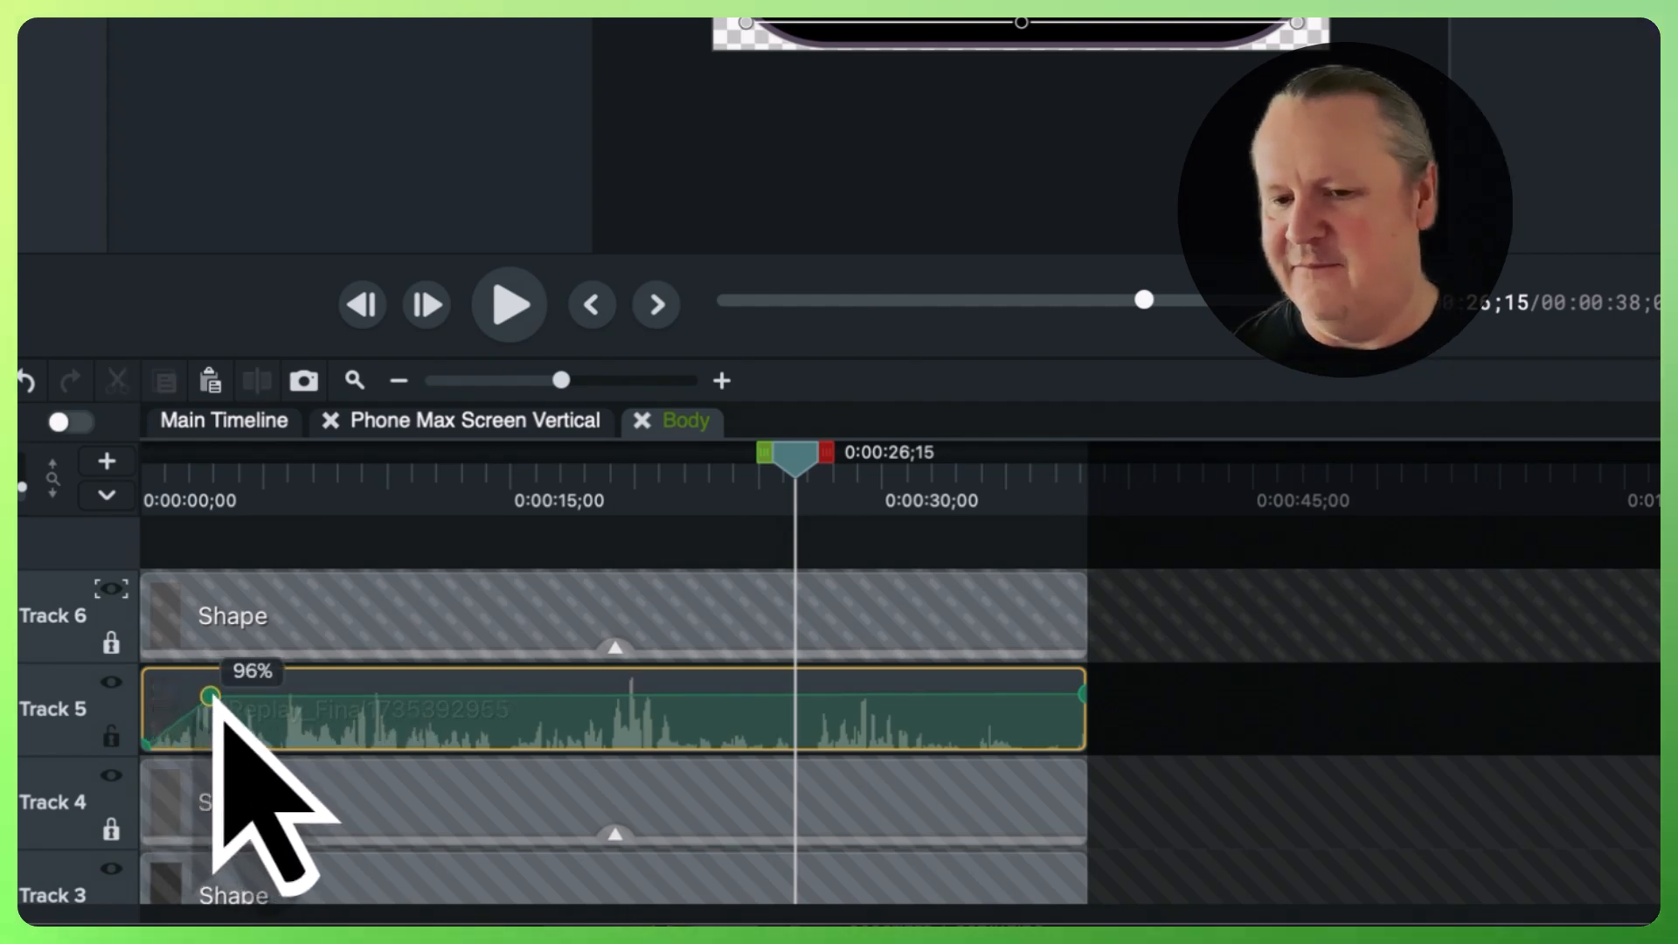